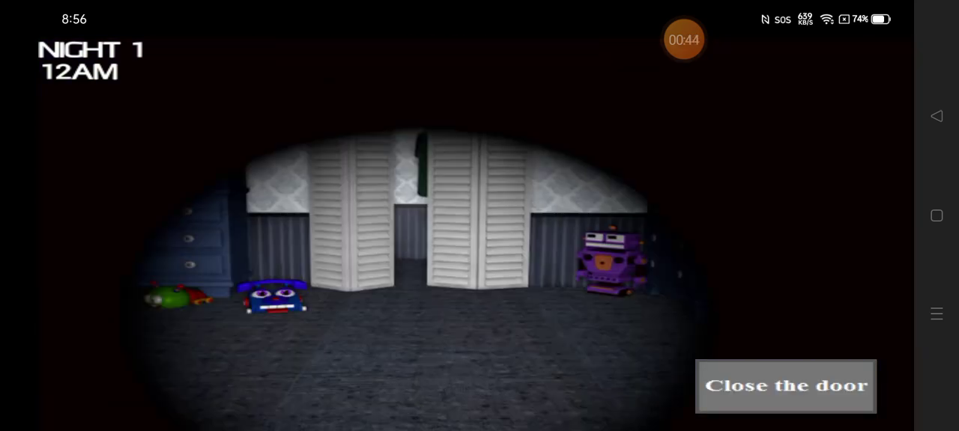
Alternate the flashlight between the bed and the closet through the 12AM hour.
left_click(785, 387)
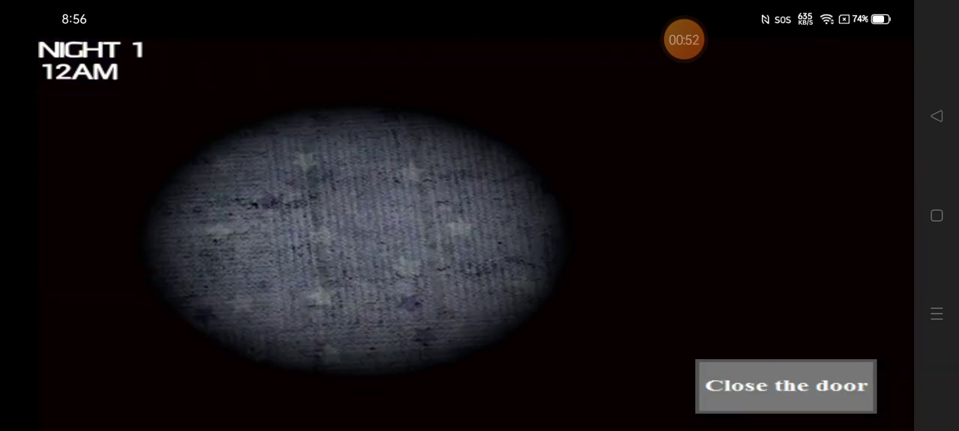
left_click(785, 386)
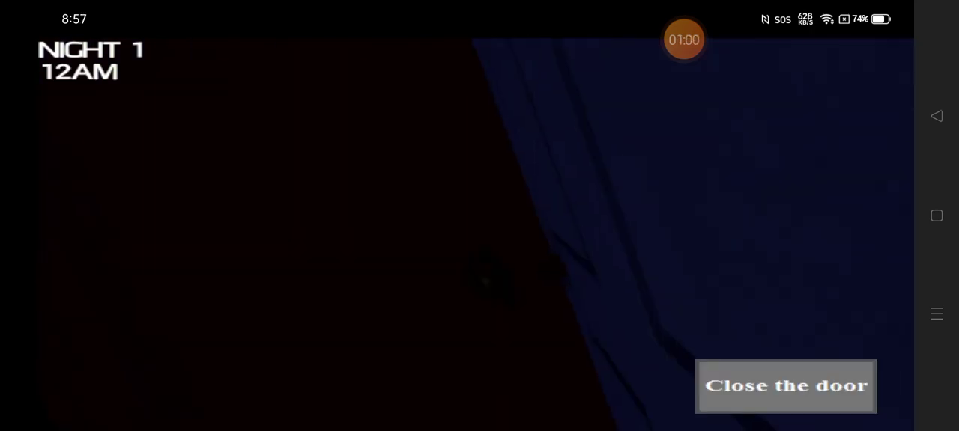
left_click(785, 387)
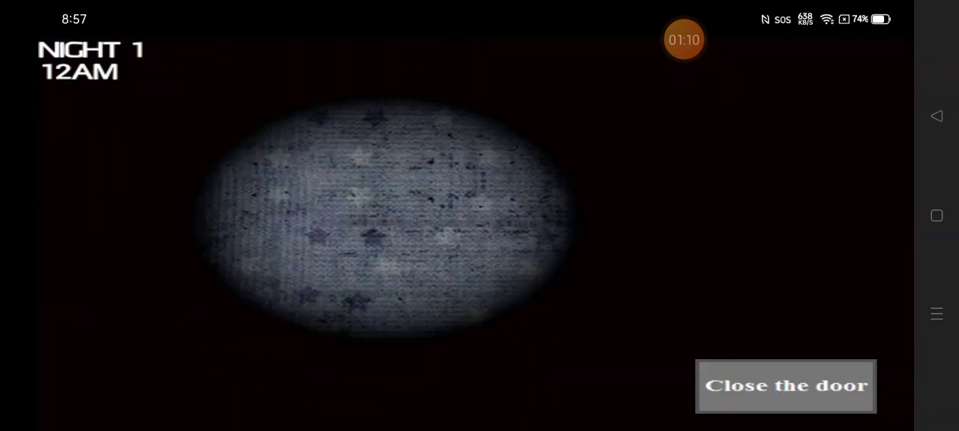
left_click(785, 386)
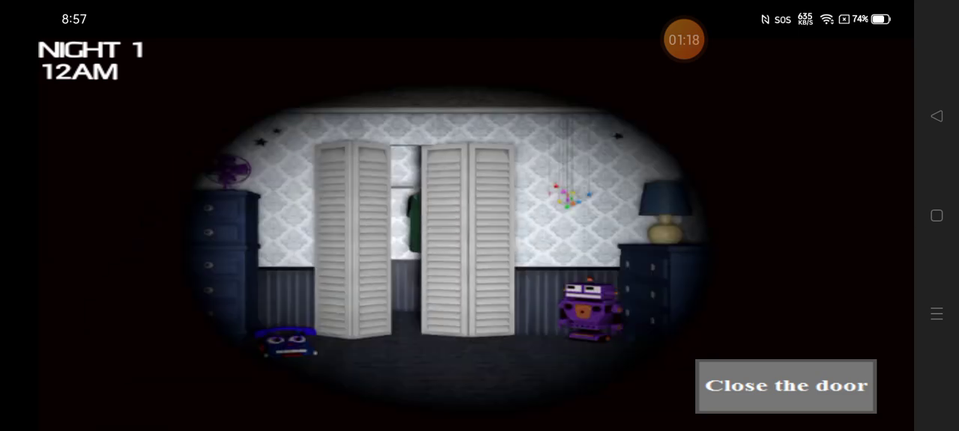
Keep switching bed and closet checks until the clock reaches 1AM, ending on the closet doors.
left_click(785, 386)
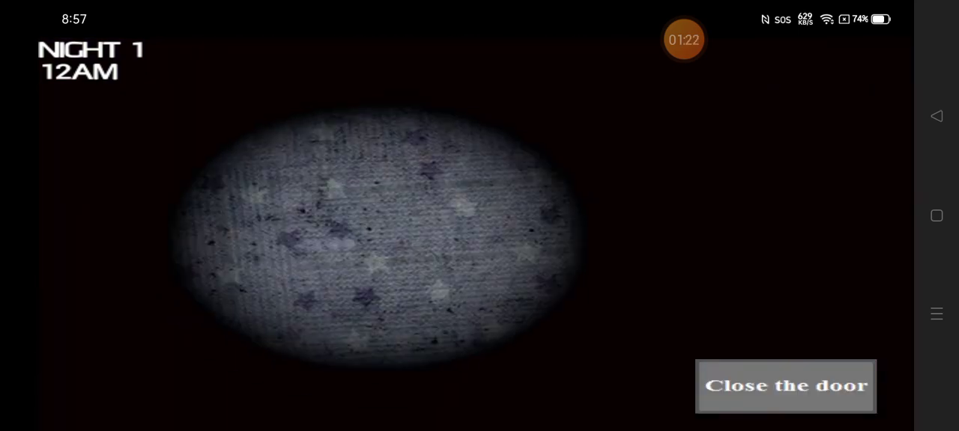
left_click(785, 386)
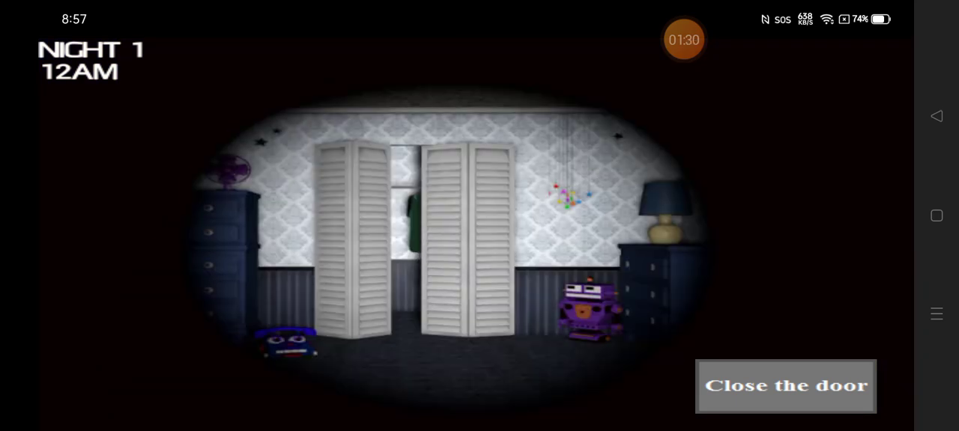
left_click(785, 387)
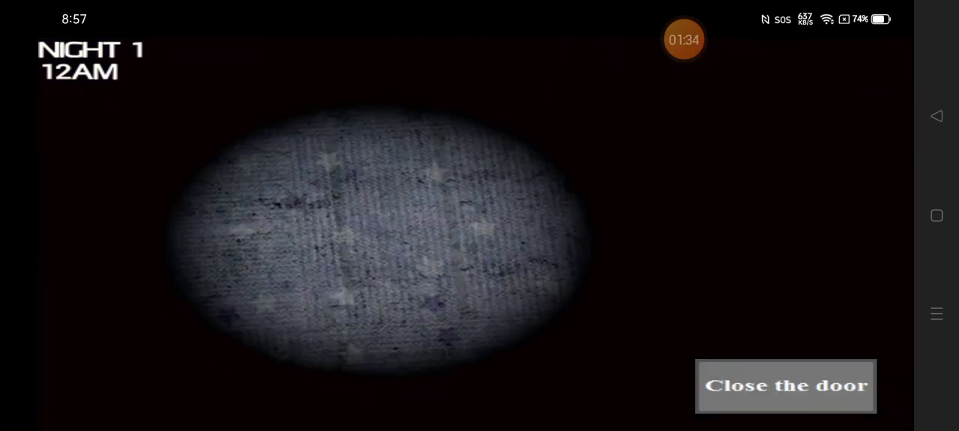
left_click(785, 386)
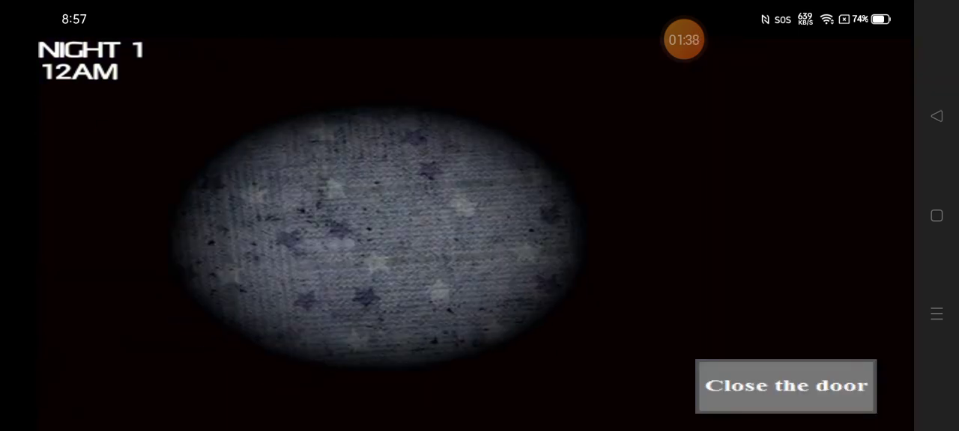
left_click(785, 387)
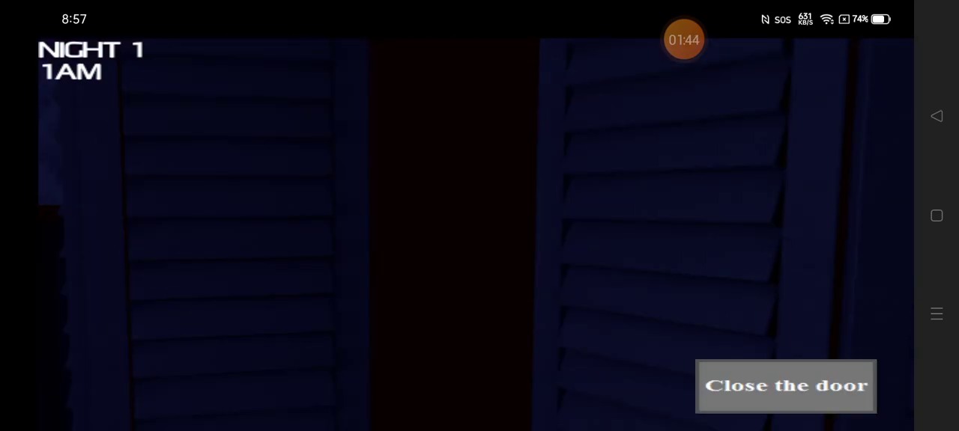
Check the bed, the floor beside it and the closet shutters, then return the flashlight to the bed.
left_click(785, 386)
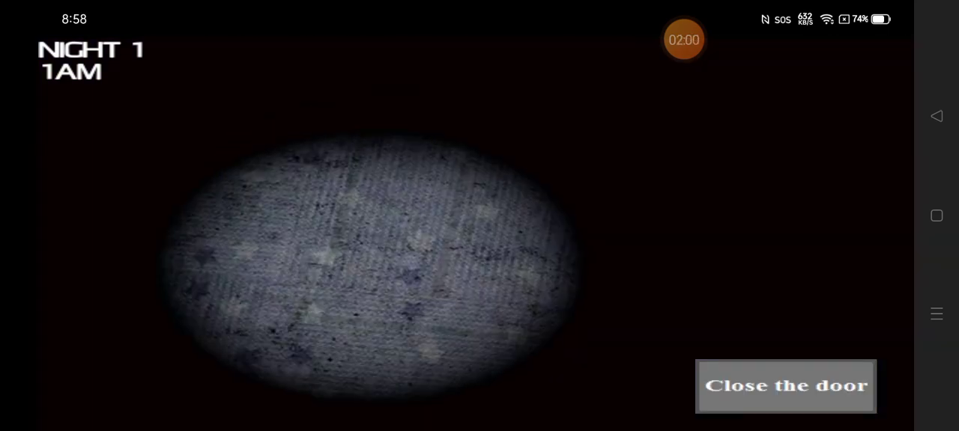
left_click(785, 387)
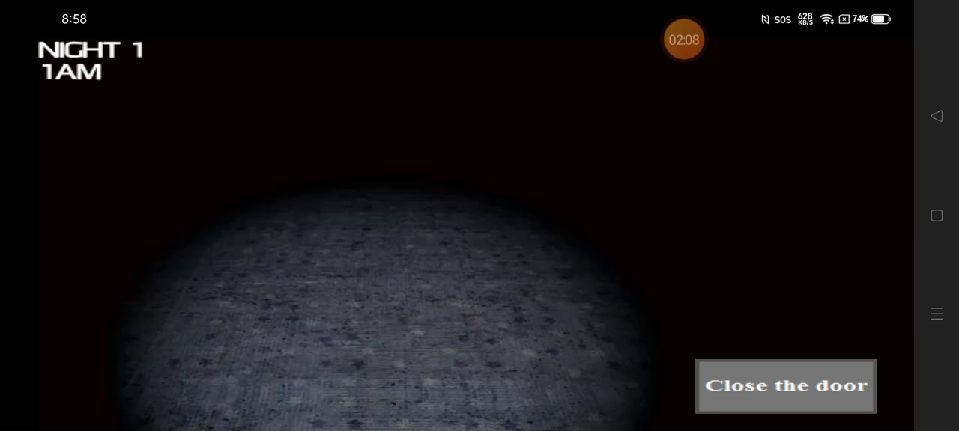
left_click(785, 387)
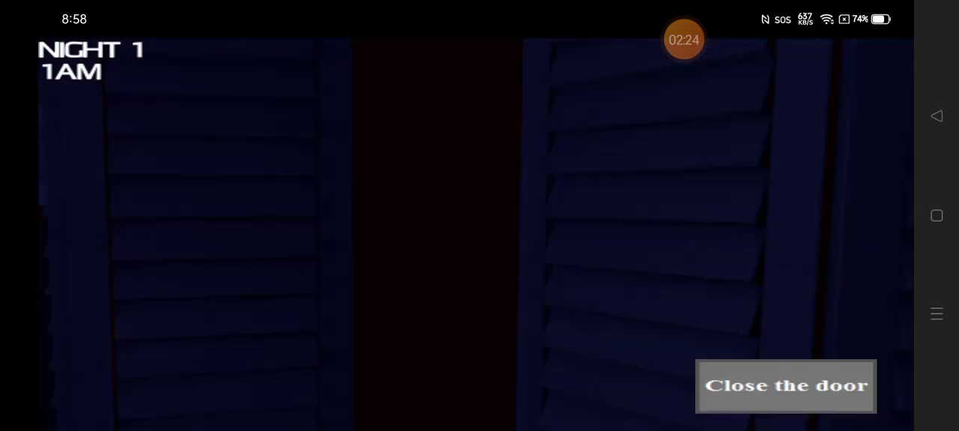
left_click(784, 386)
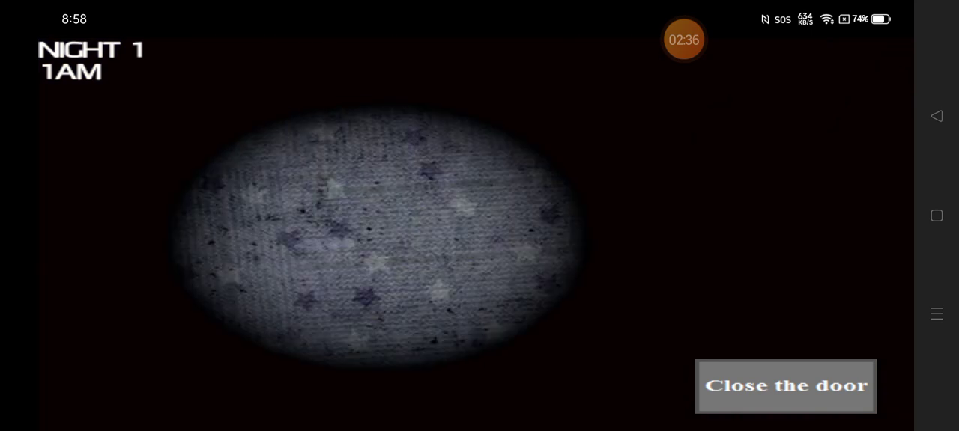
Hold the flashlight on the bed through 1AM until the clock turns 2AM.
left_click(784, 386)
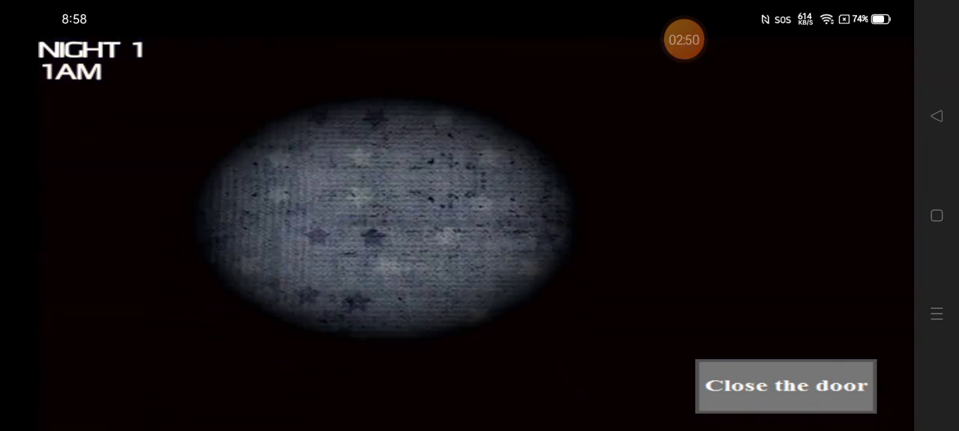
left_click(785, 386)
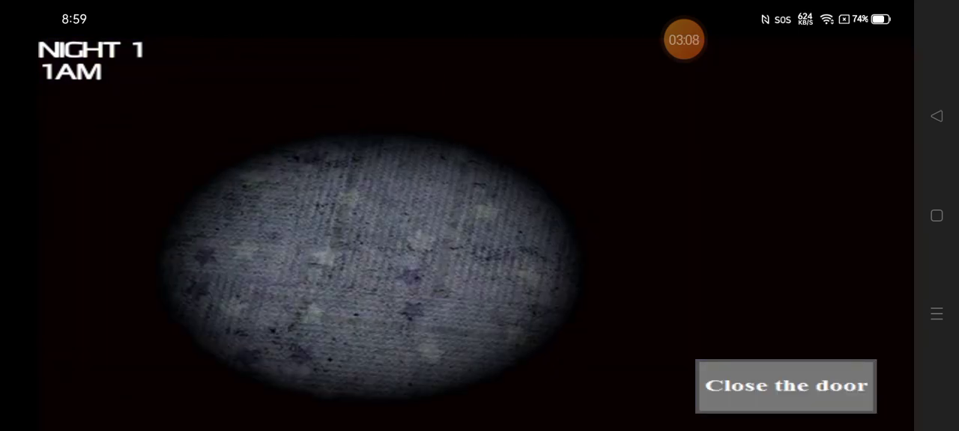
left_click(785, 386)
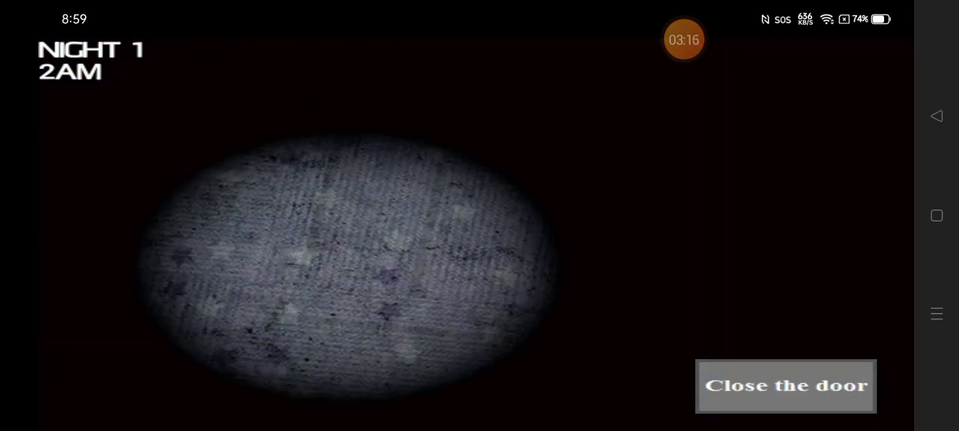
Check the bedroom door, the dark side of the room, the closet and the bed after 2AM.
left_click(785, 386)
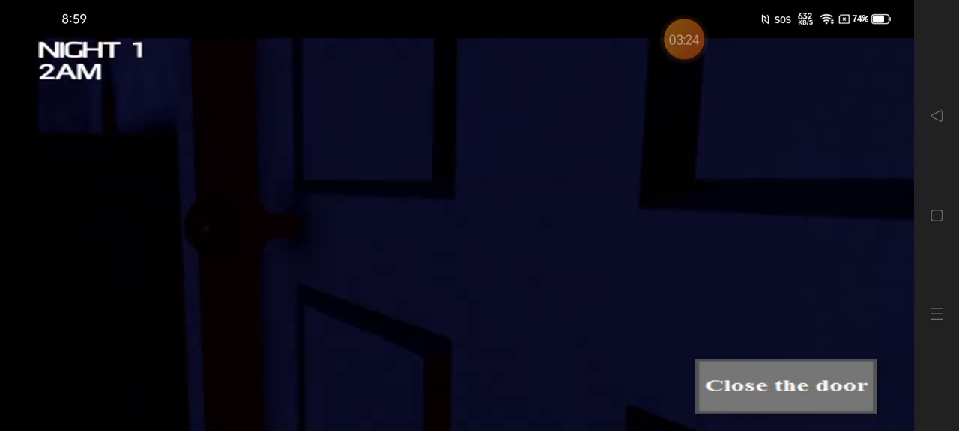
left_click(785, 386)
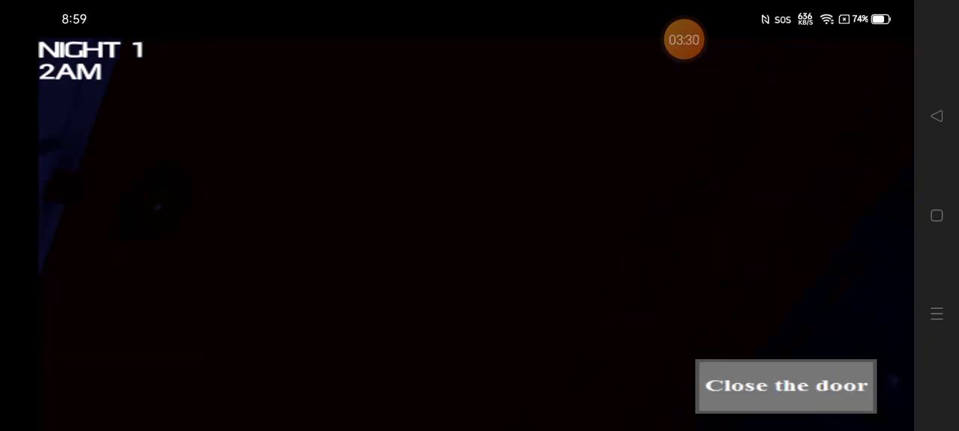
left_click(785, 387)
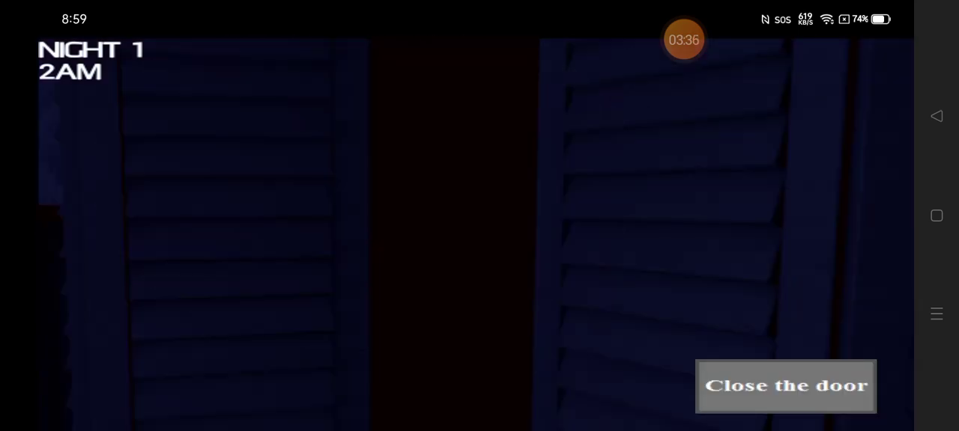
left_click(784, 386)
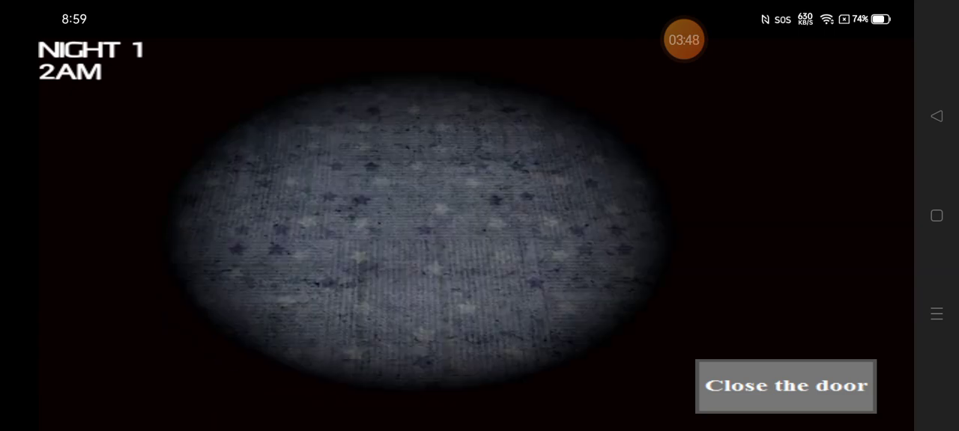
left_click(785, 387)
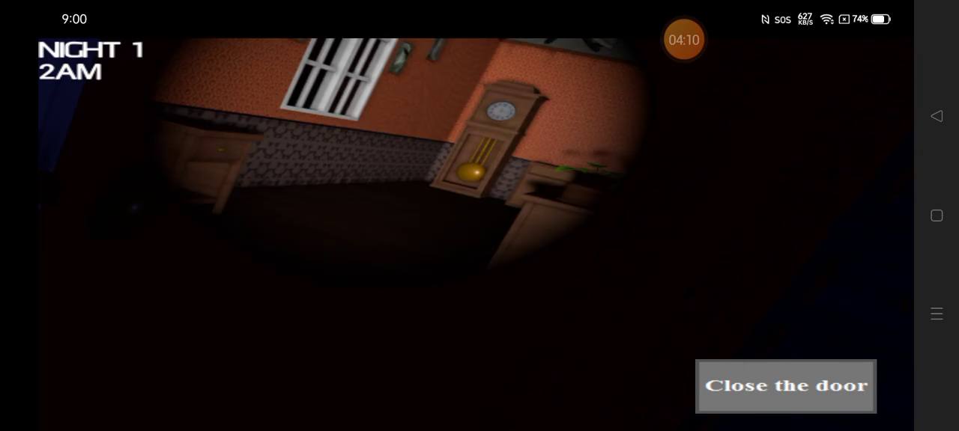
Alternate between scanning the bedroom and checking the bed until 3AM arrives.
left_click(785, 386)
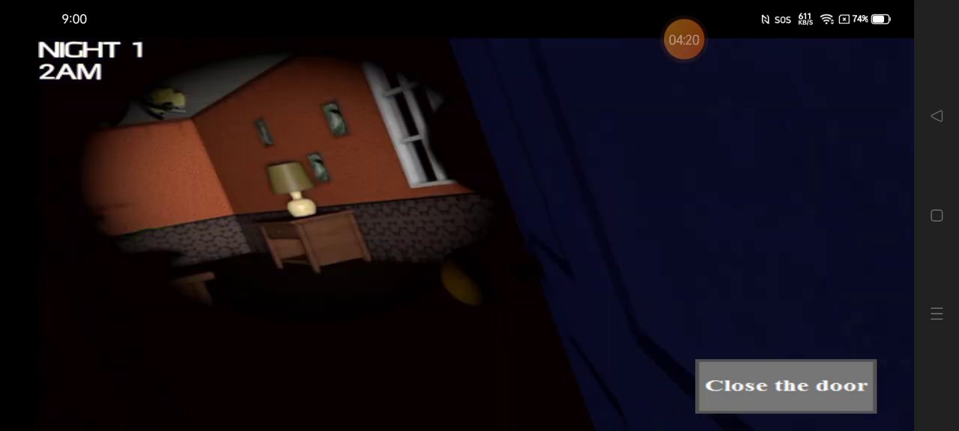
left_click(785, 386)
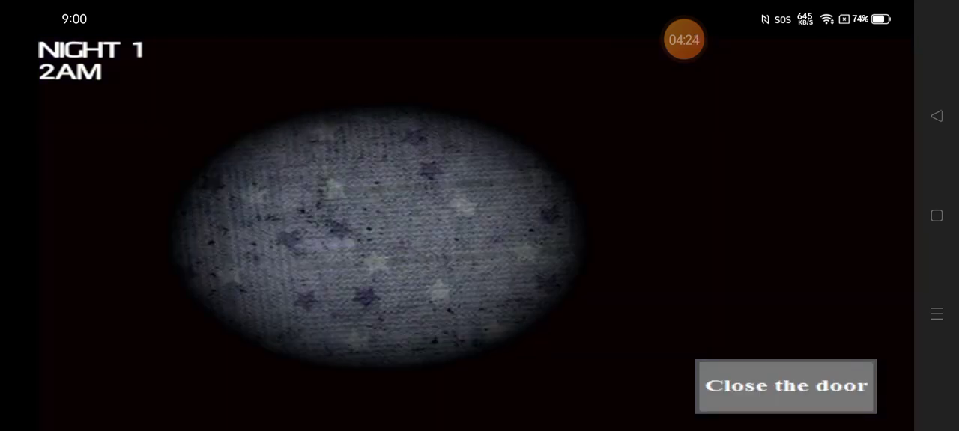
left_click(785, 386)
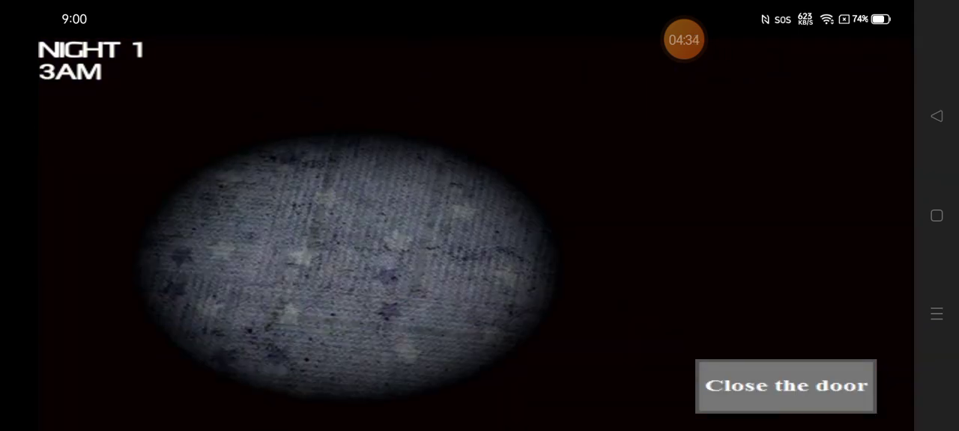
left_click(785, 386)
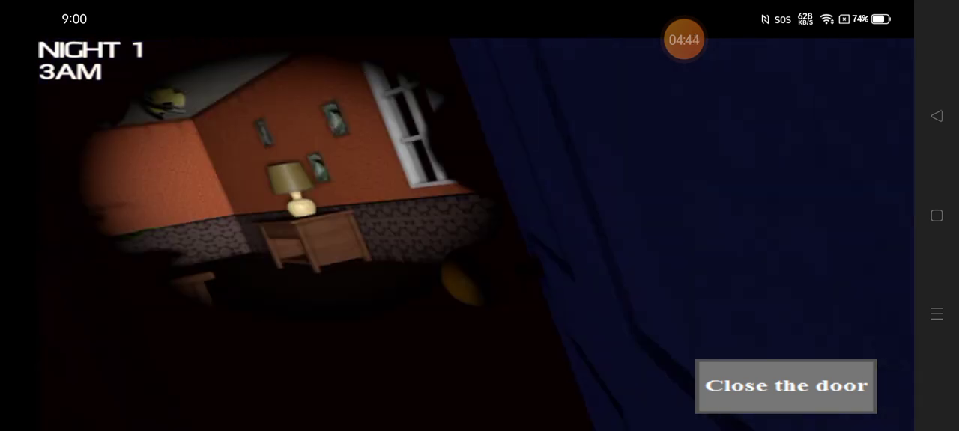
left_click(785, 387)
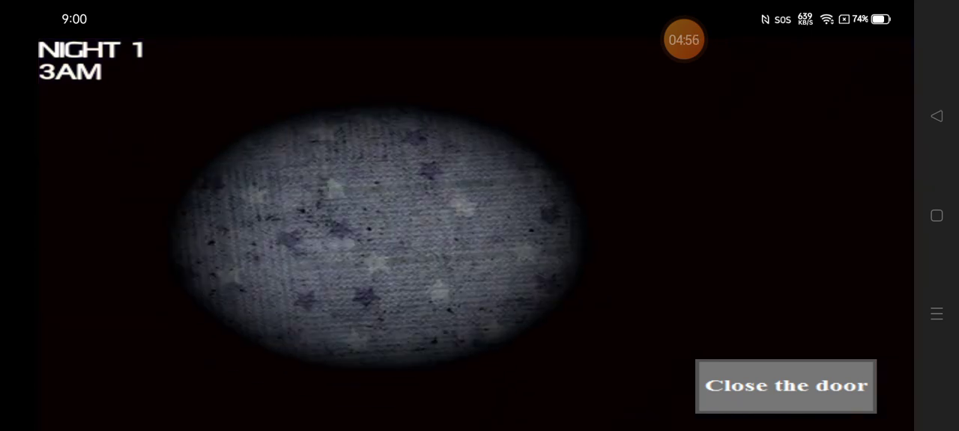
left_click(785, 386)
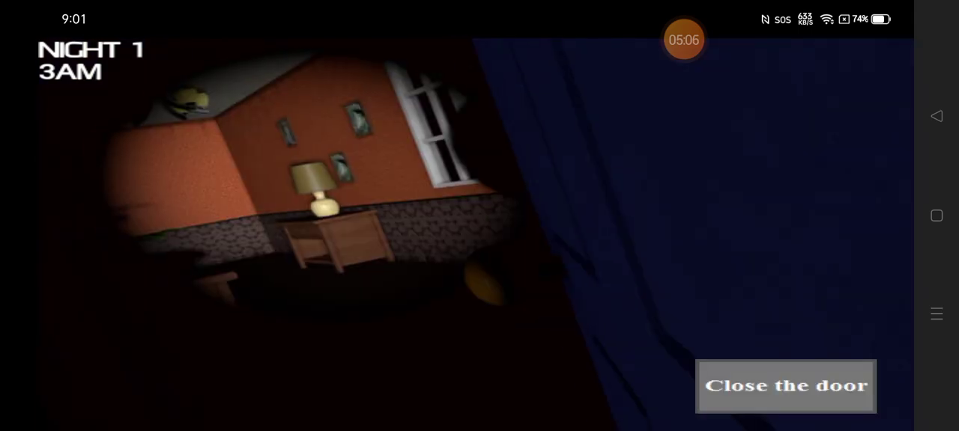
Check the closet, the bedroom door, the closet, the bed and the closet again until 4AM.
left_click(785, 387)
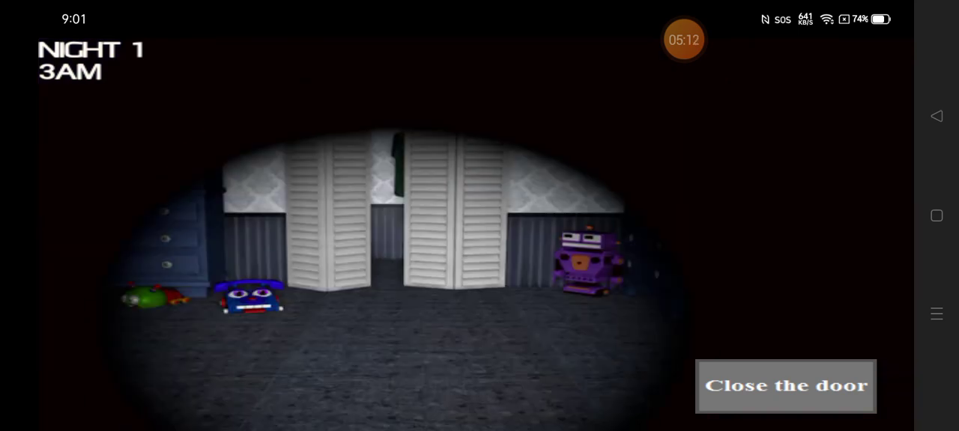
left_click(785, 386)
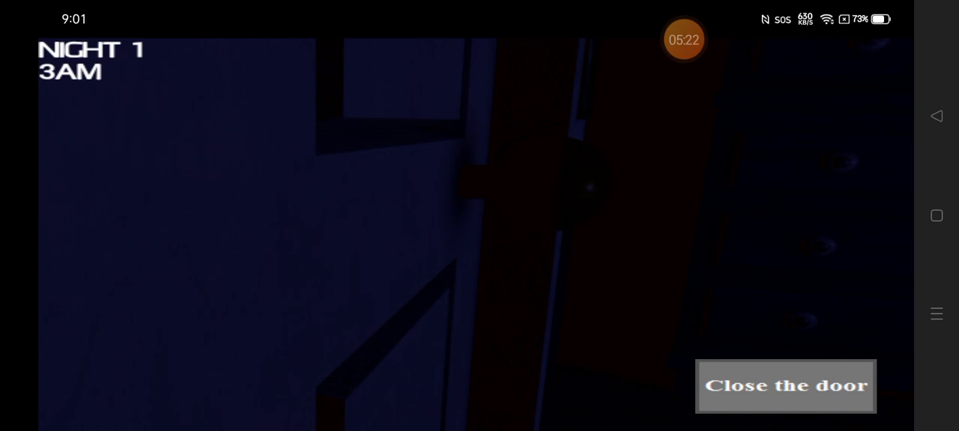
left_click(785, 386)
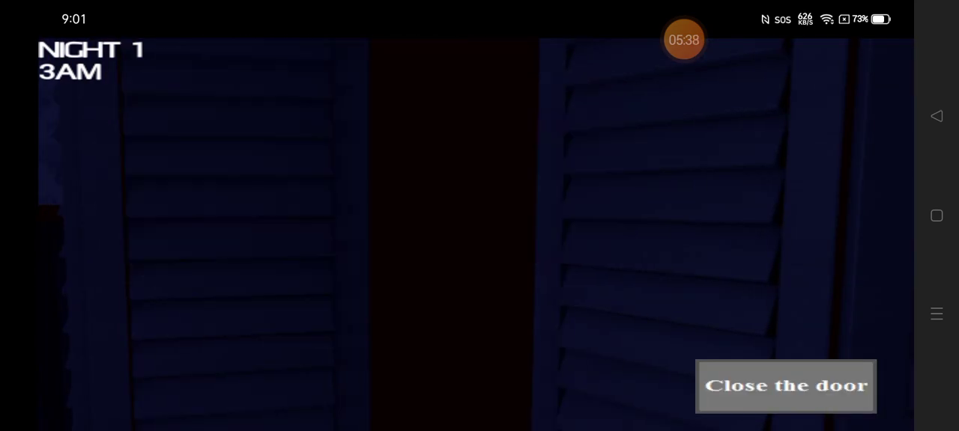
left_click(785, 386)
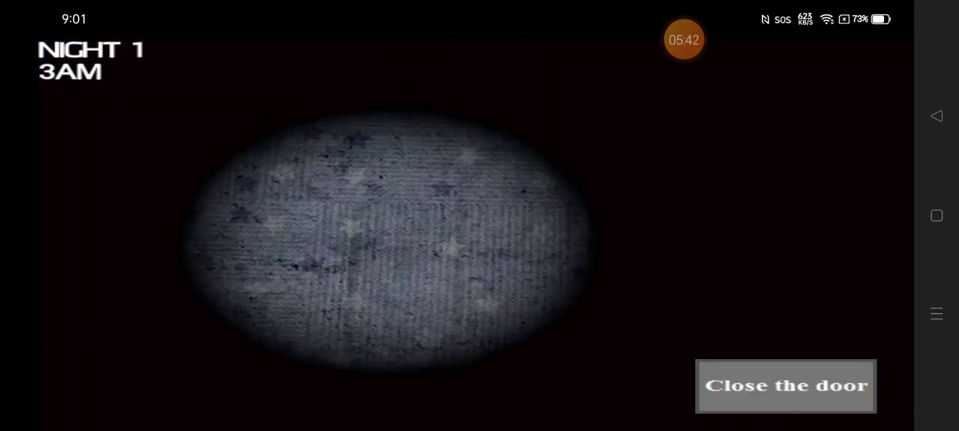
left_click(785, 386)
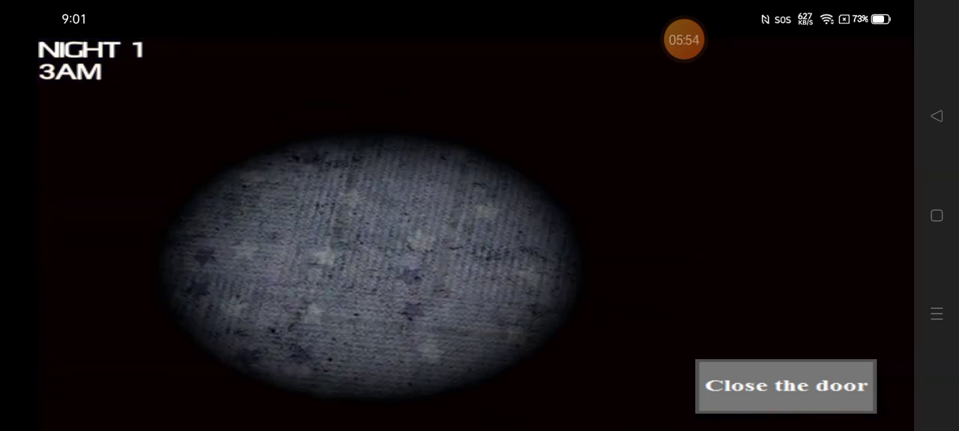
left_click(785, 387)
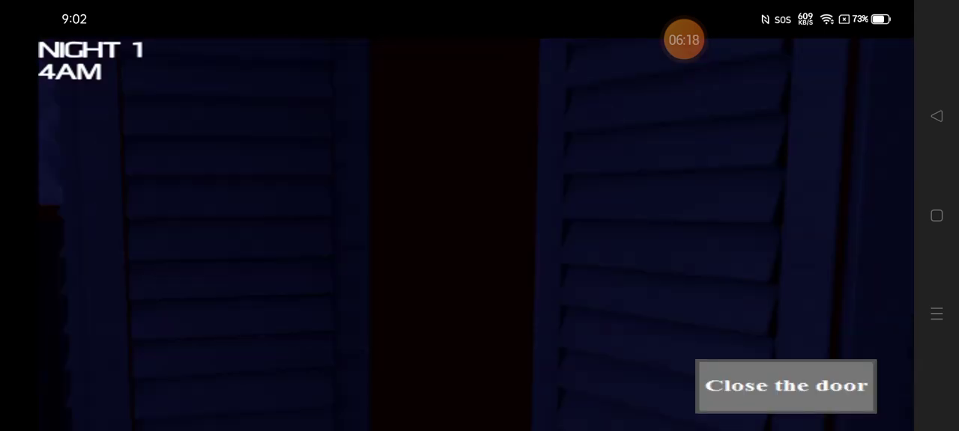
Switch between guarding the bedroom door and the bed until the clock shows 5AM.
left_click(784, 387)
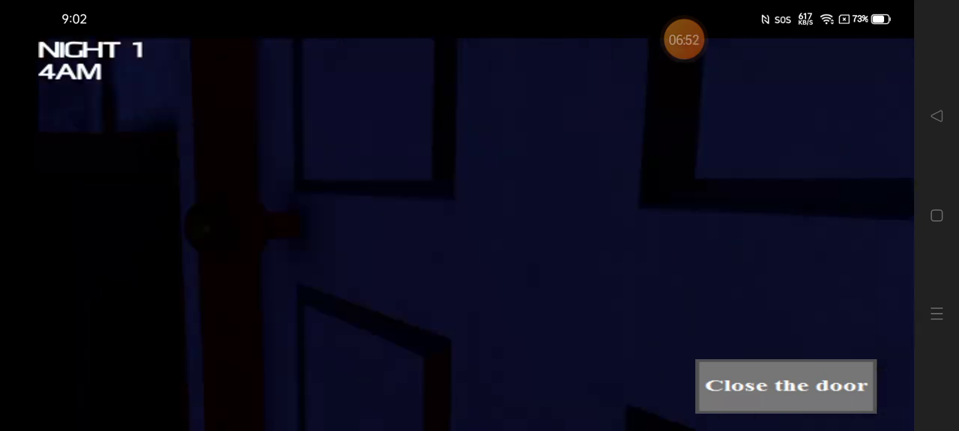
left_click(785, 387)
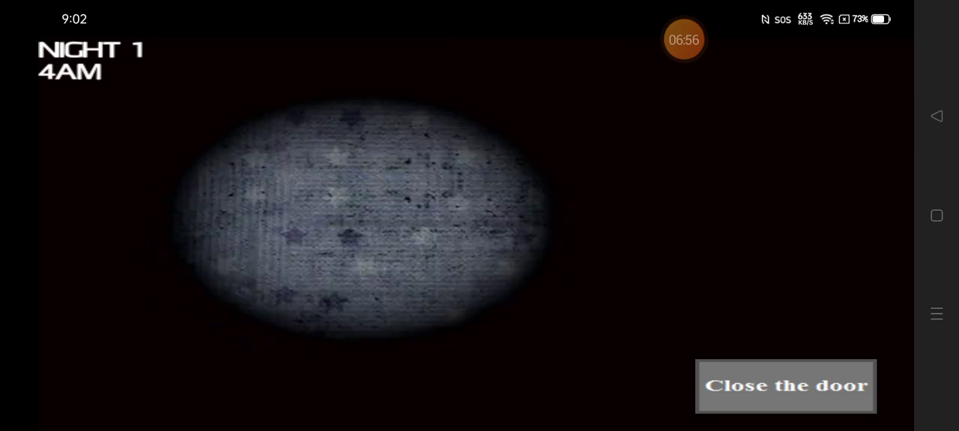
left_click(785, 387)
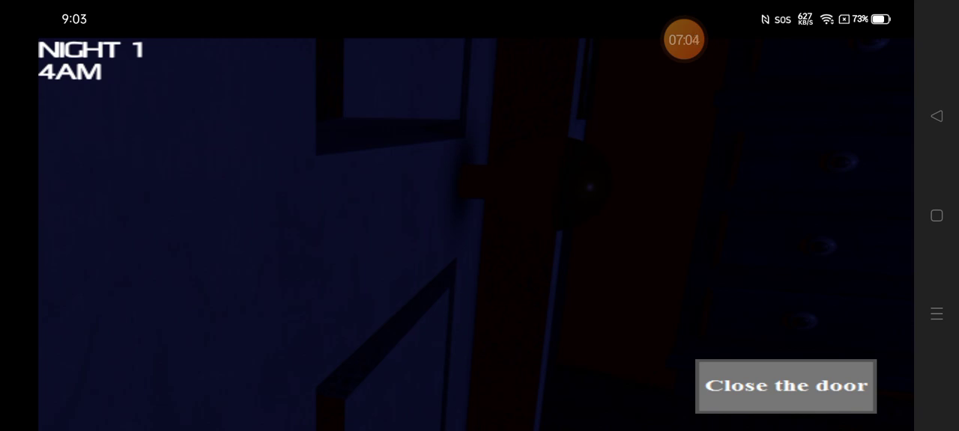
left_click(785, 387)
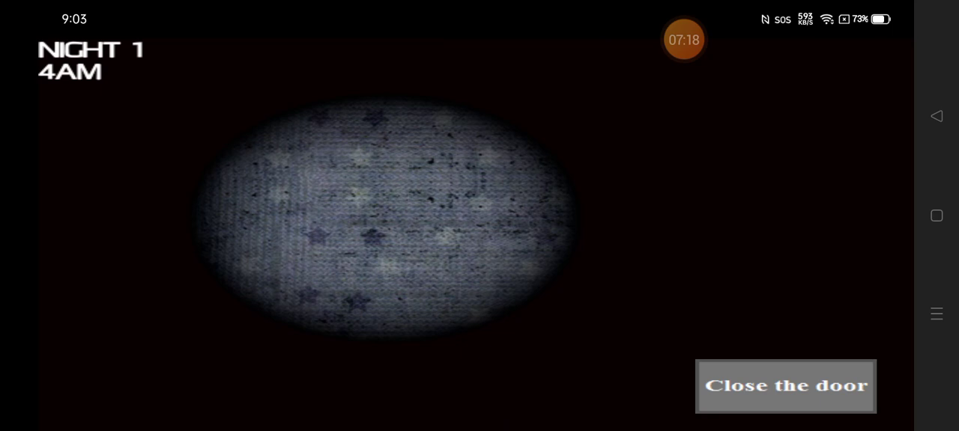
left_click(785, 387)
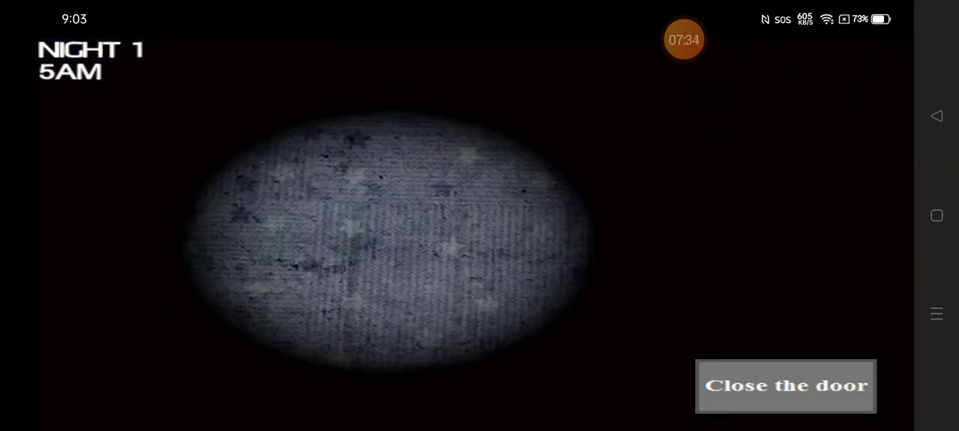
left_click(785, 386)
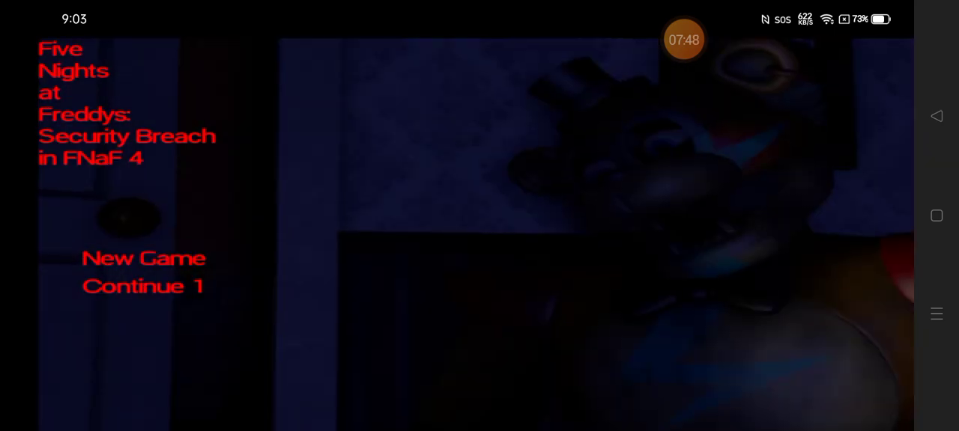
Start playing again from the title menu after Night 1 ends.
left_click(142, 286)
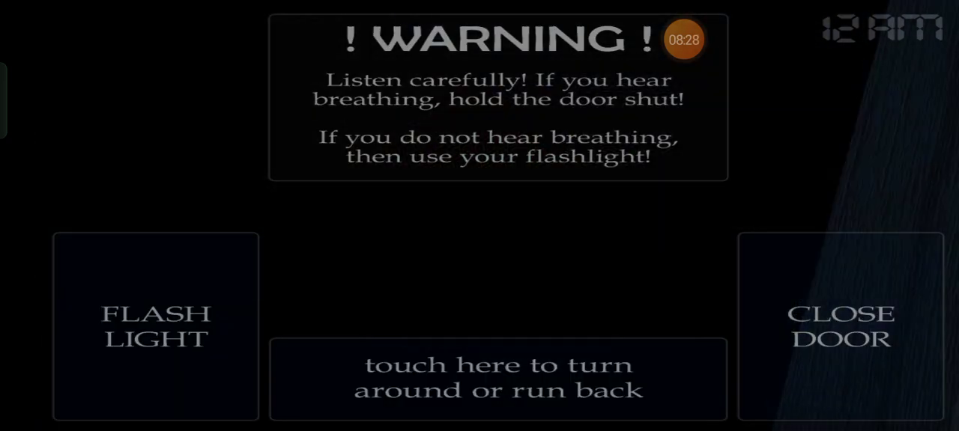
Dismiss the breathing warning, run to both bedroom doors and turn back from the bed.
left_click(840, 326)
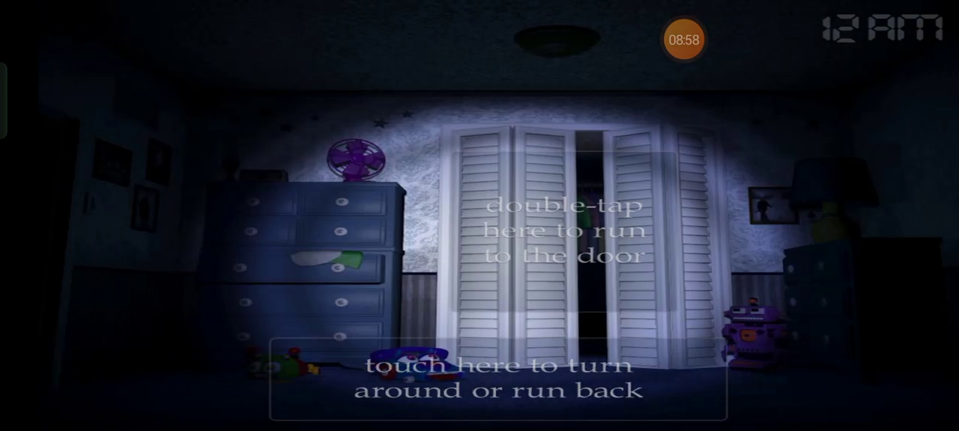
double_click(569, 232)
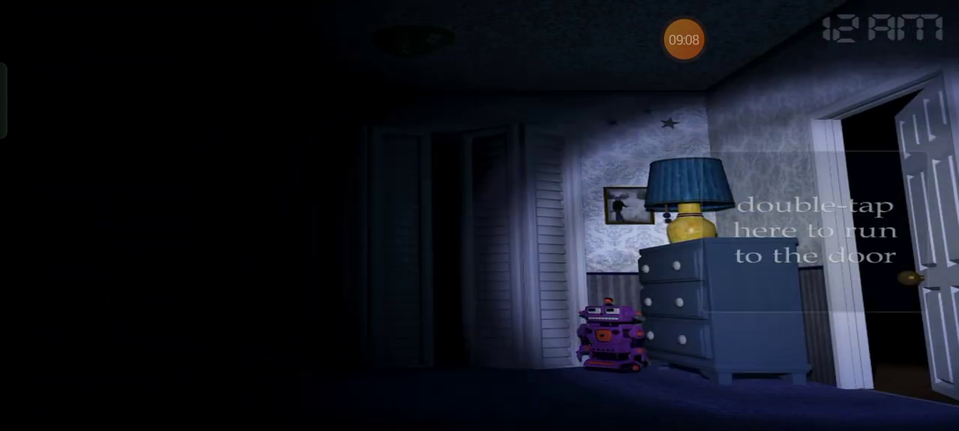
double_click(824, 225)
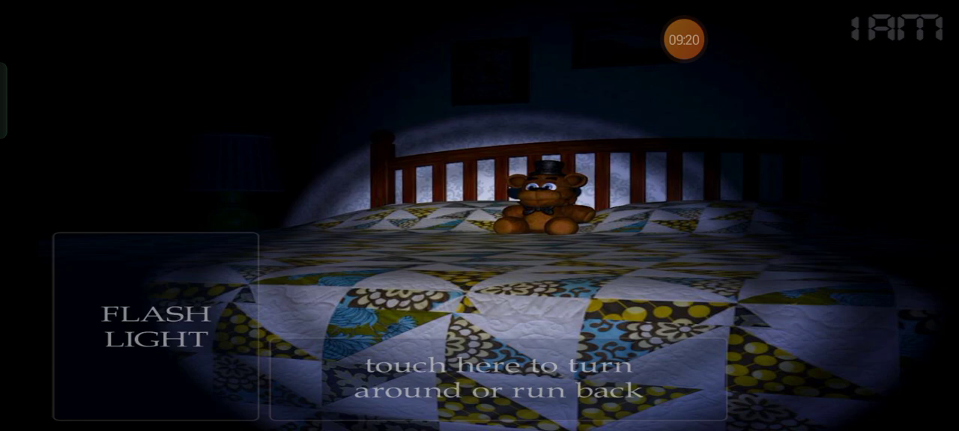
left_click(498, 377)
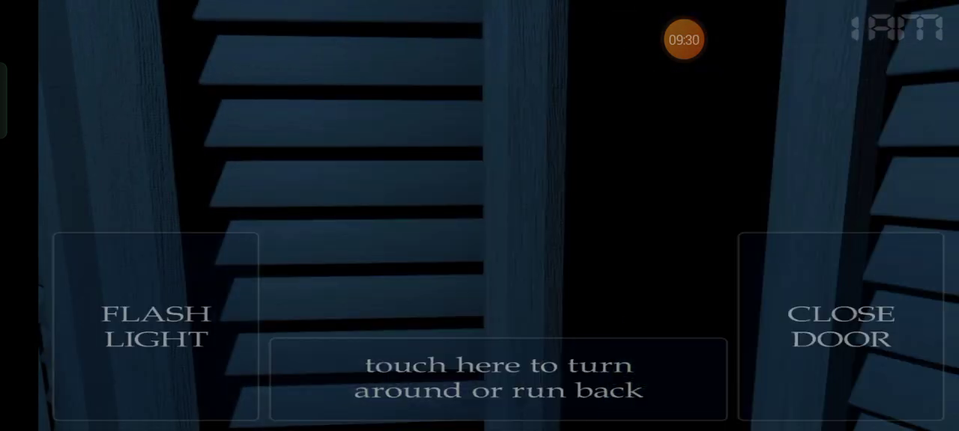
Back out of the closet, run to the hallway door and return to the middle of the room.
left_click(497, 378)
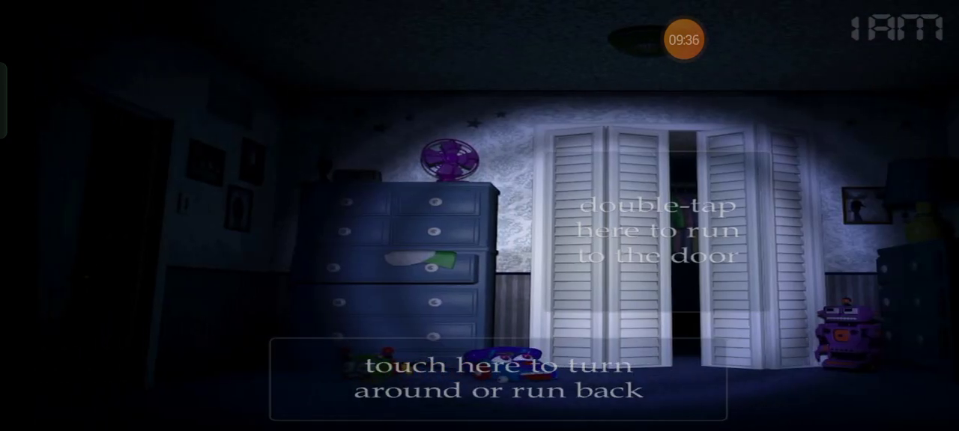
double_click(659, 227)
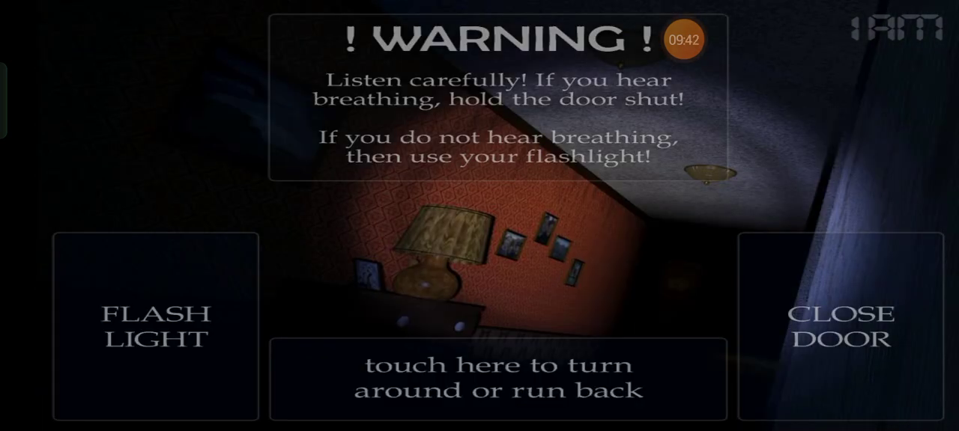
left_click(497, 376)
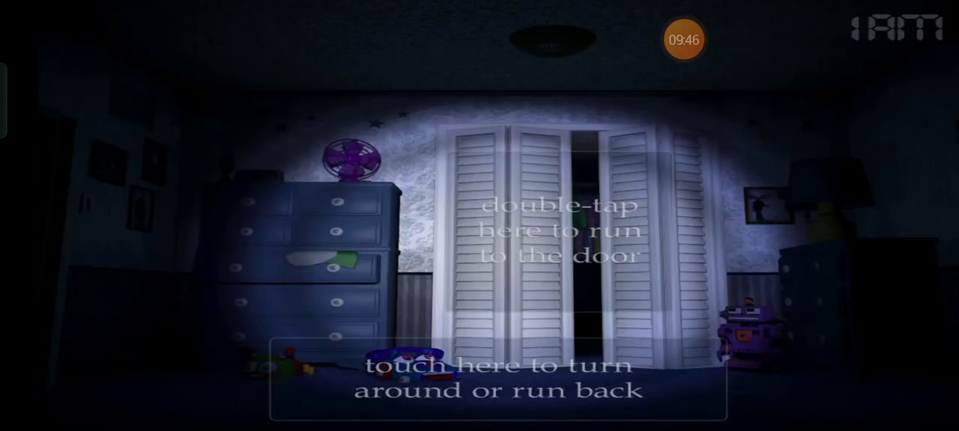
Check the bed, turn around and run back from the dark hallway door as 2AM arrives.
double_click(562, 224)
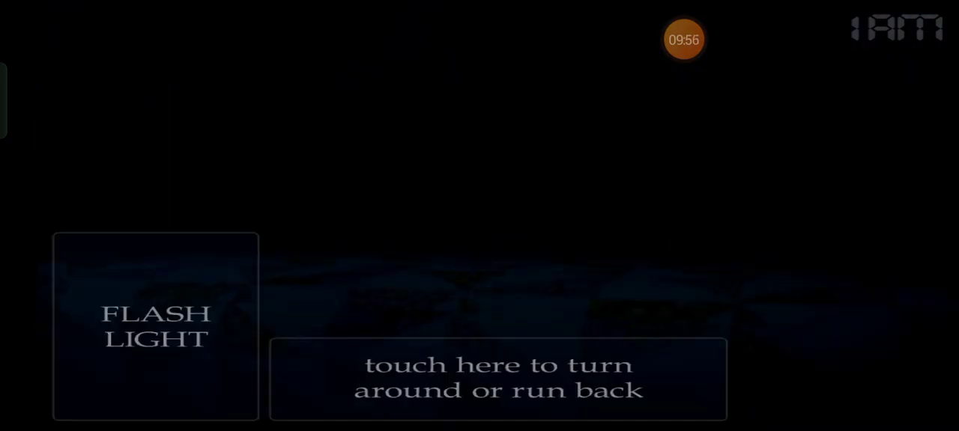
left_click(155, 326)
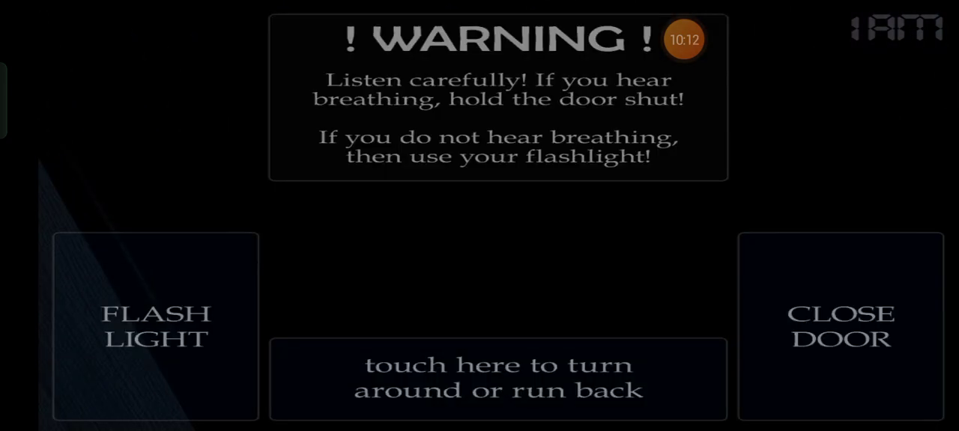
left_click(156, 327)
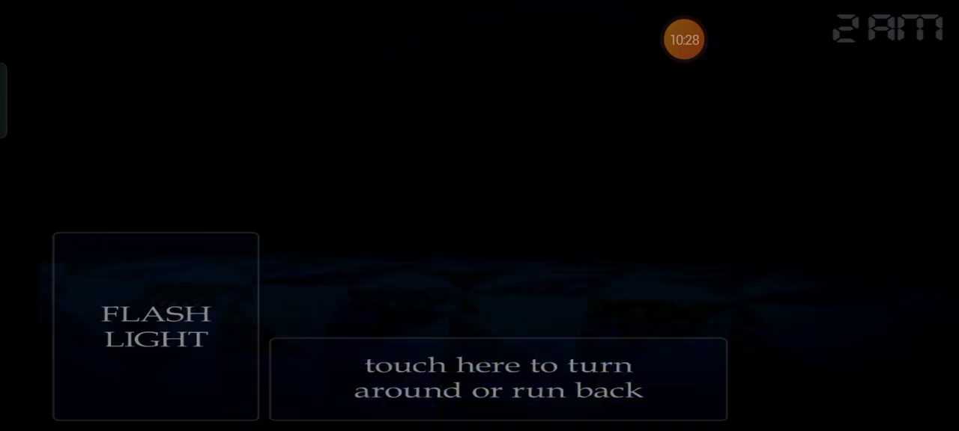
Turn from the bed, run back into the room, then run to a hallway door as 3AM arrives.
left_click(156, 327)
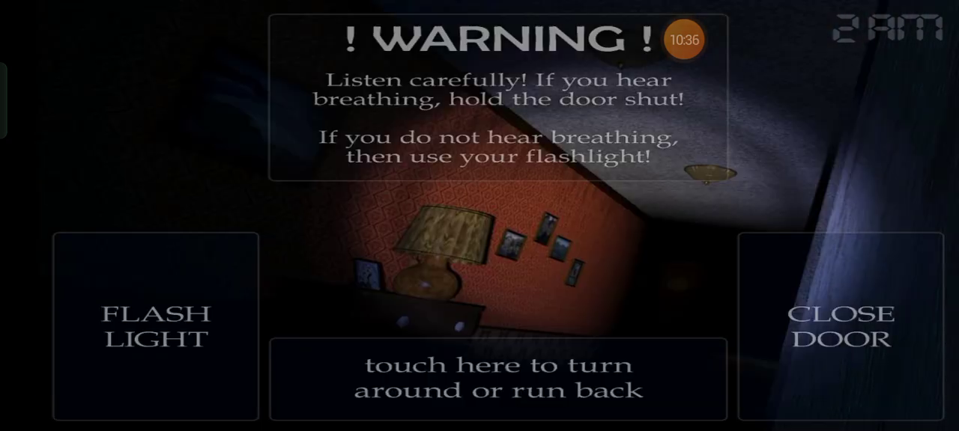
left_click(497, 378)
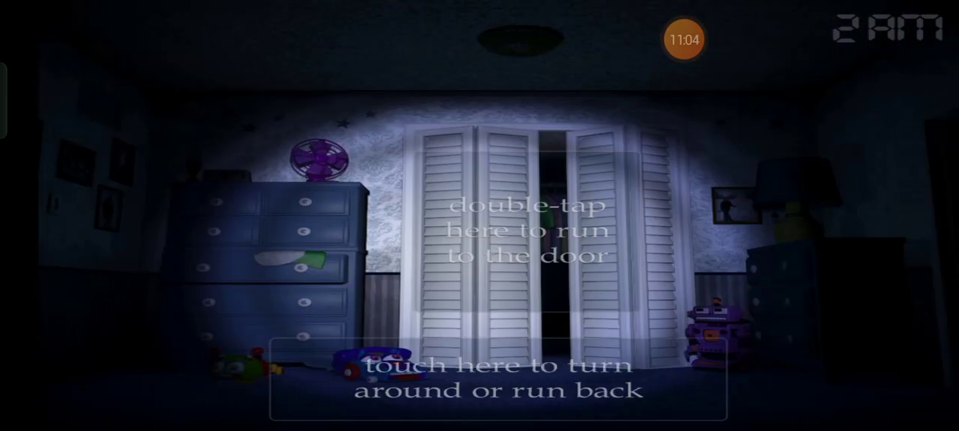
double_click(498, 232)
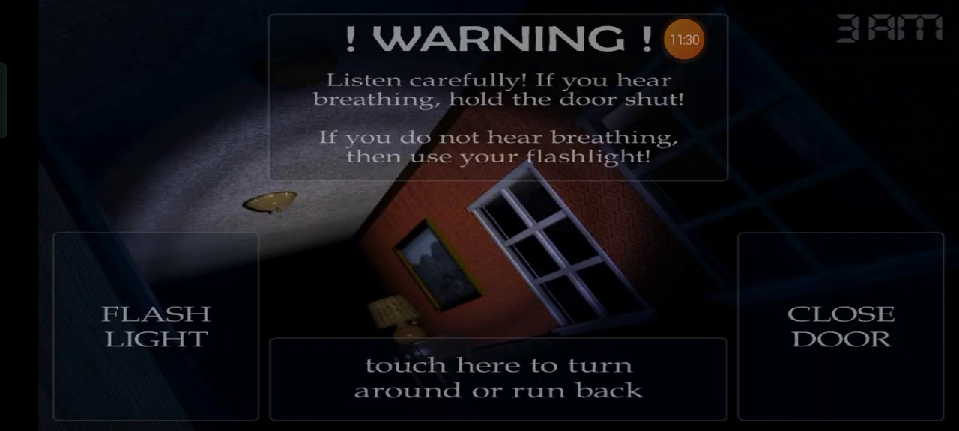
Run back from the hallway into the bedroom and face the left door until 4AM.
left_click(497, 377)
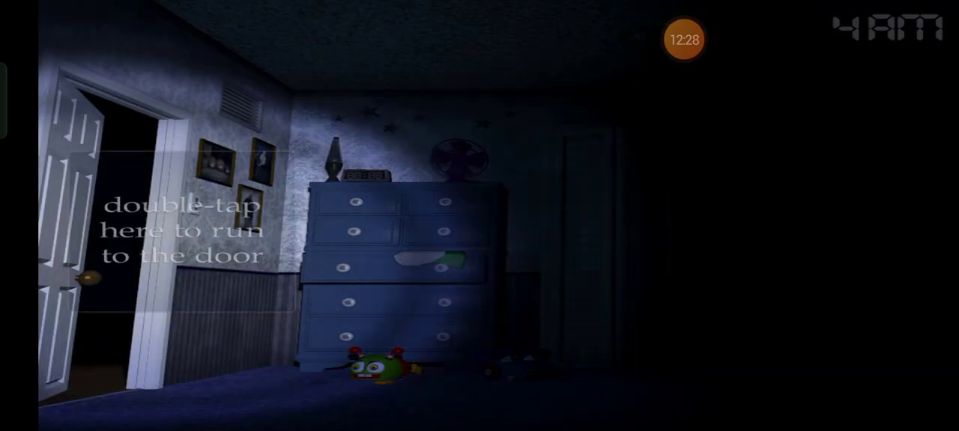
Run to the left hallway door and another hallway door, ending at the dark bed by 5AM.
double_click(188, 232)
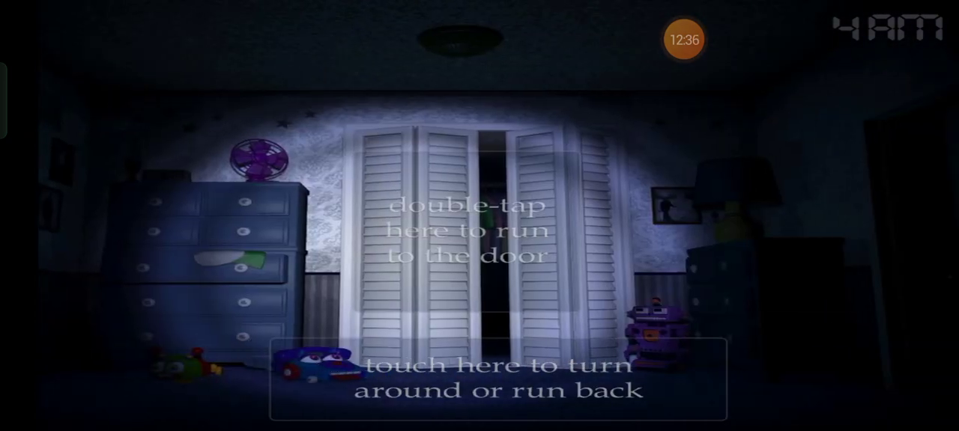
double_click(464, 233)
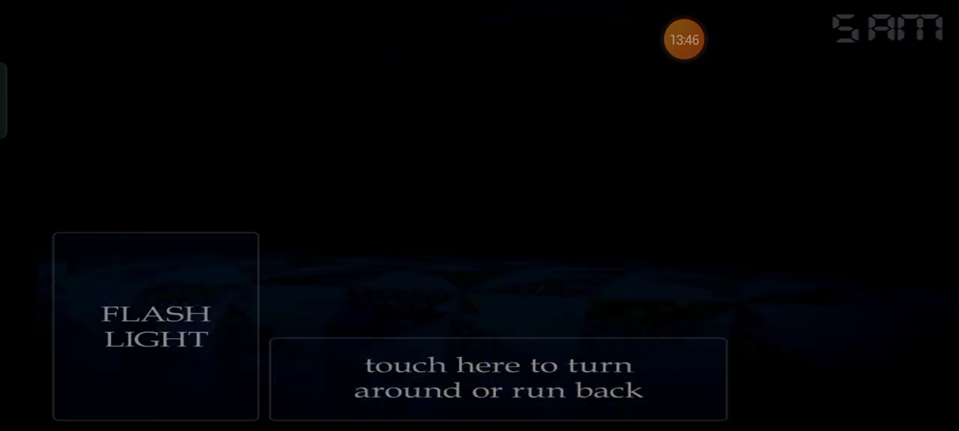
Turn from the bed, flashlight-check the hallway door, return and face the closet until 6AM.
left_click(156, 327)
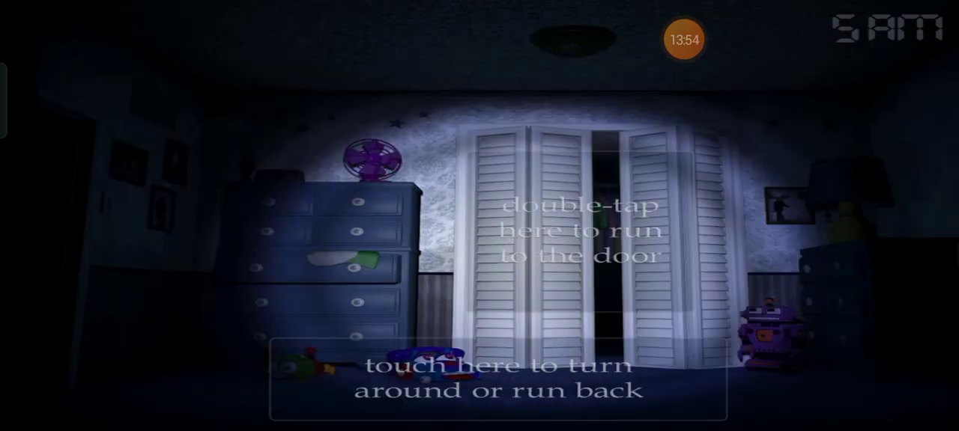
double_click(577, 233)
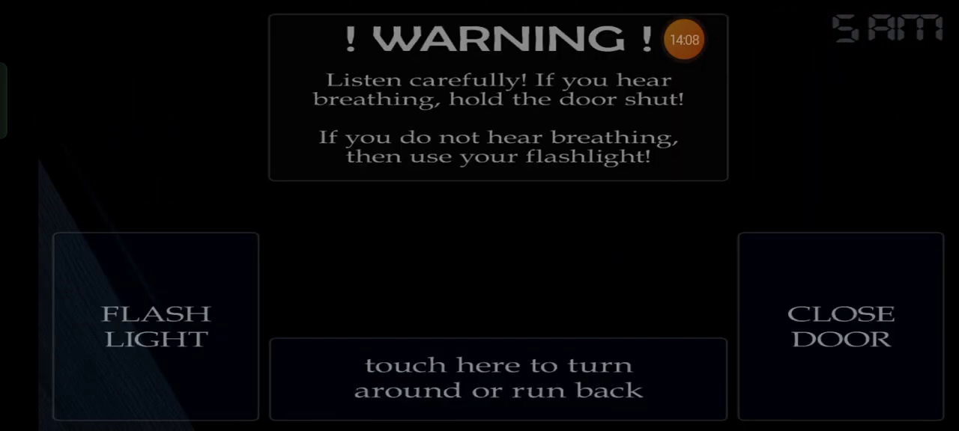
left_click(156, 327)
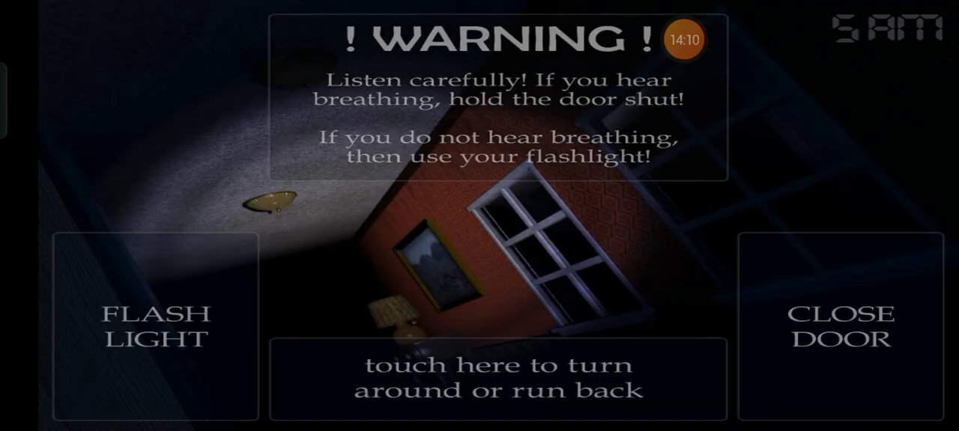
left_click(841, 327)
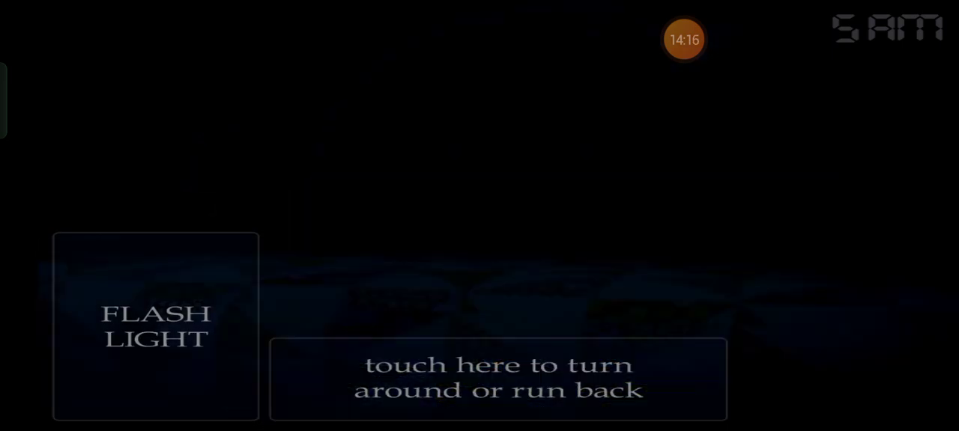
left_click(156, 327)
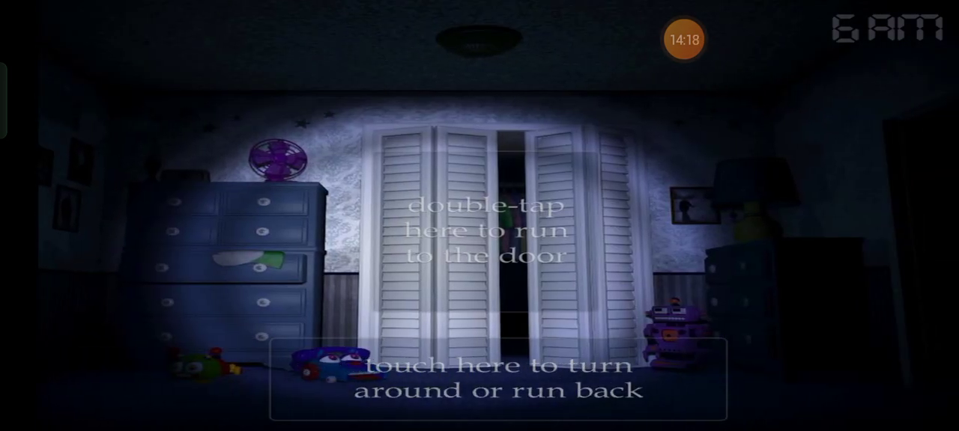